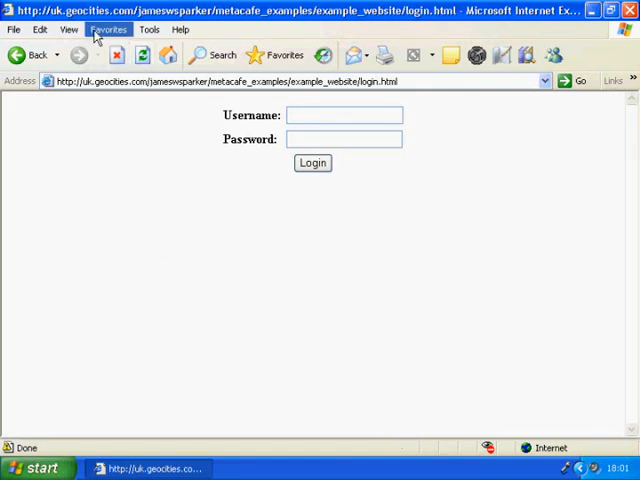
pyautogui.click(77, 28)
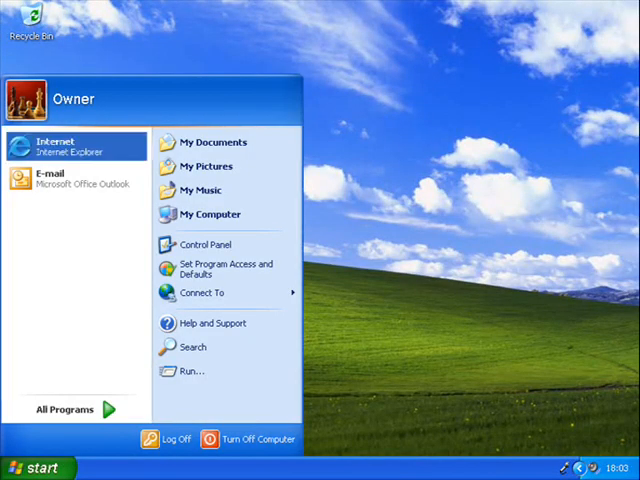
pyautogui.click(55, 147)
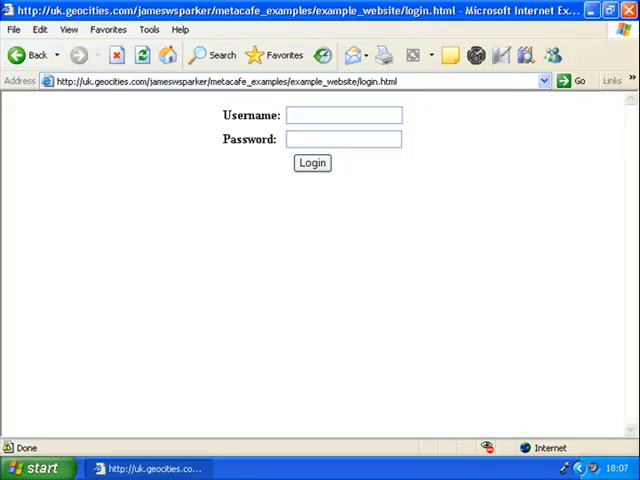